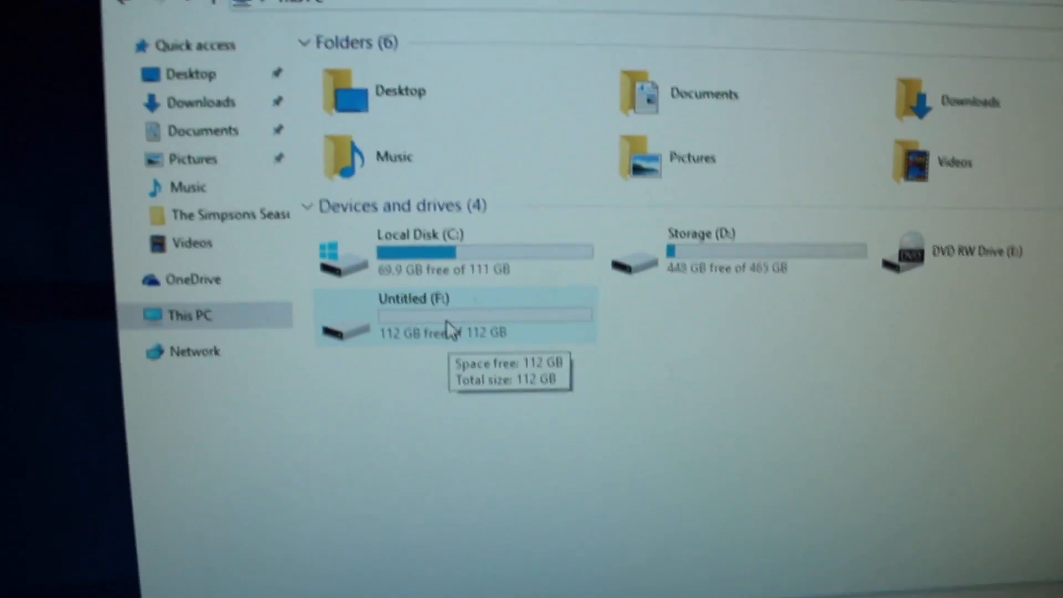
Review the Untitled (F:) drive's Properties, including the Tools tab, showing HFS Plus format
right_click(440, 329)
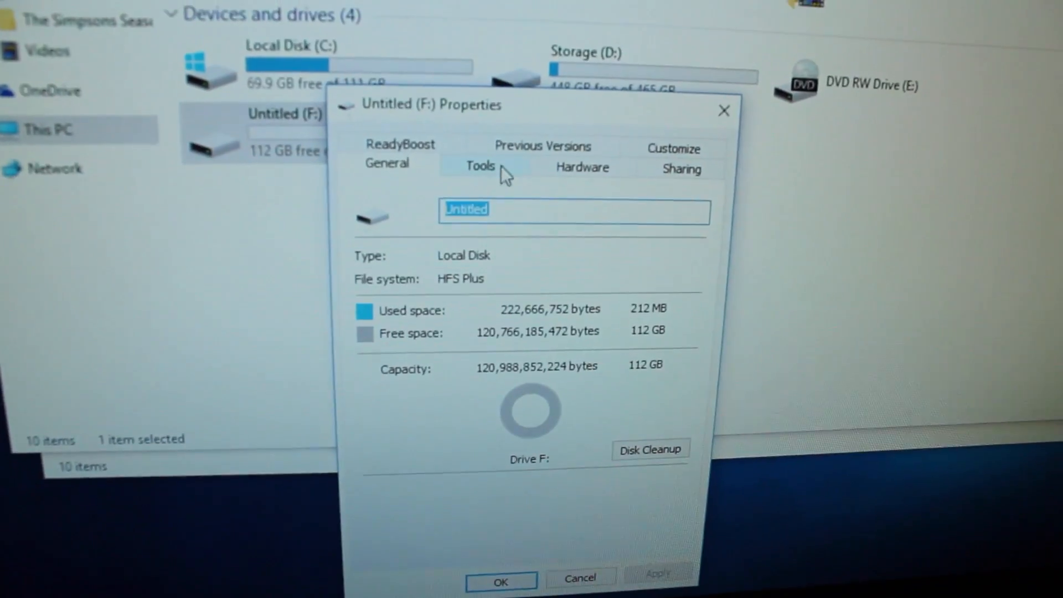
click(581, 167)
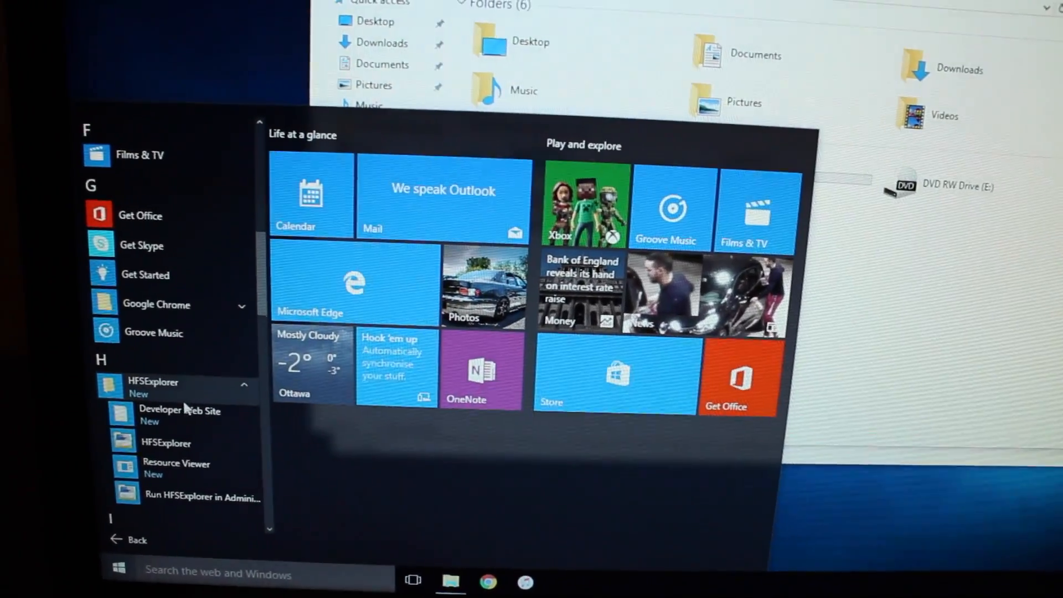
Launch HFSExplorer, load Harddisk1\Partition1, dismiss the unsupported file system error and close it
scroll(down, 3)
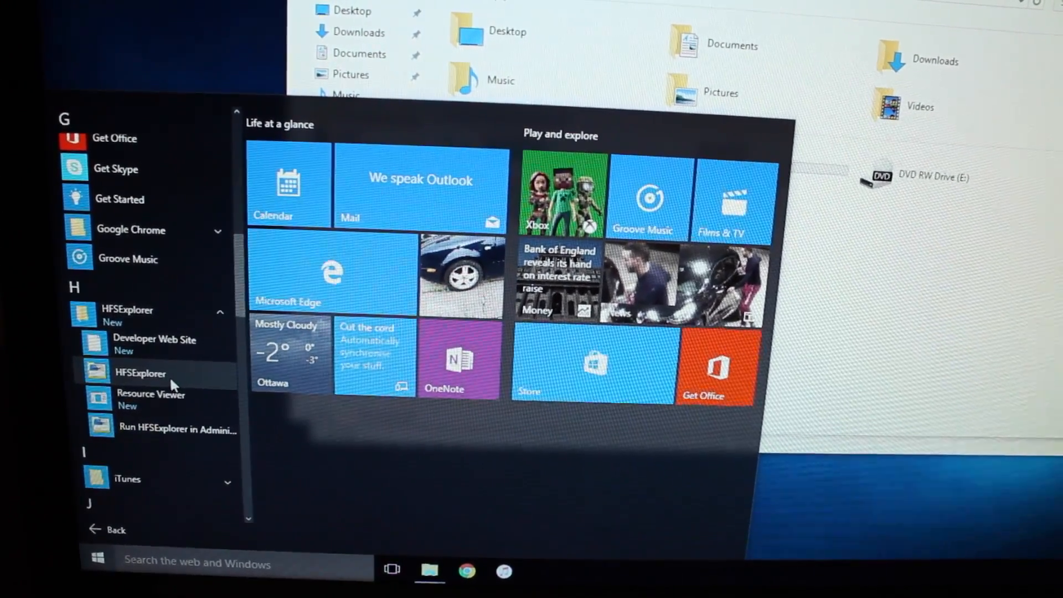
click(141, 373)
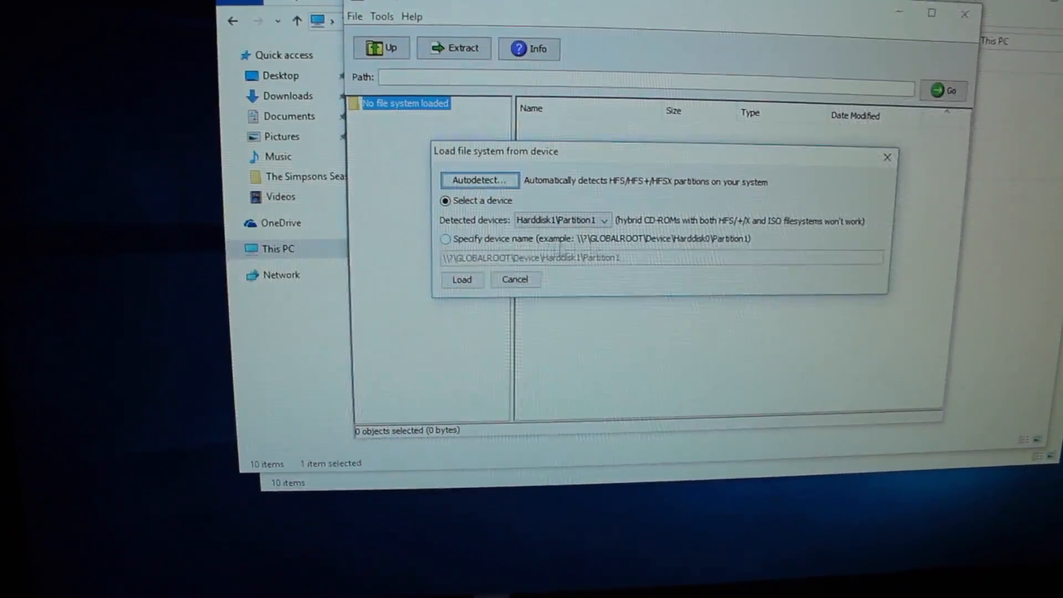
click(600, 220)
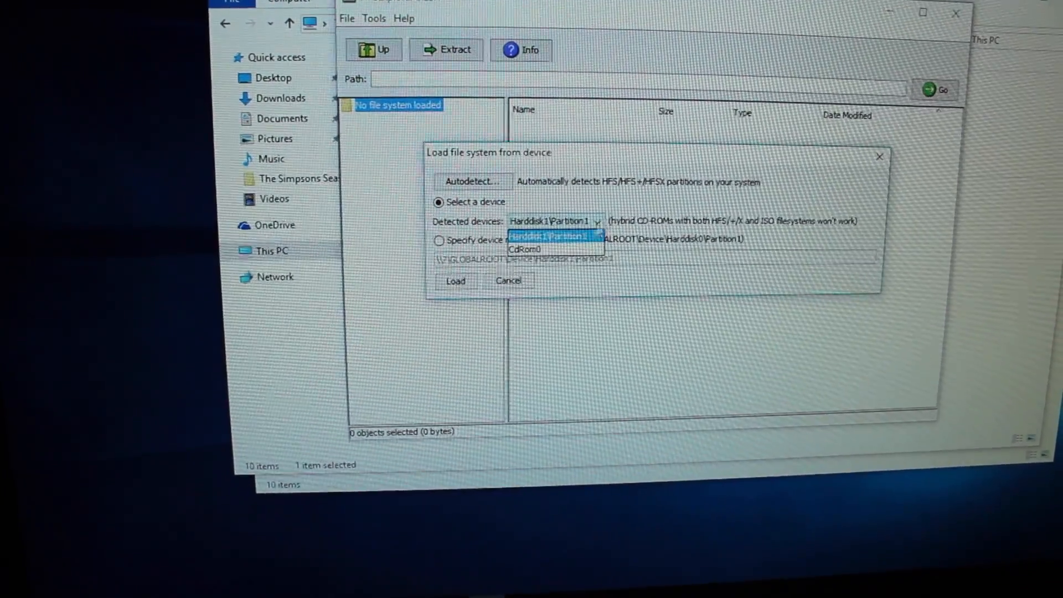
click(455, 280)
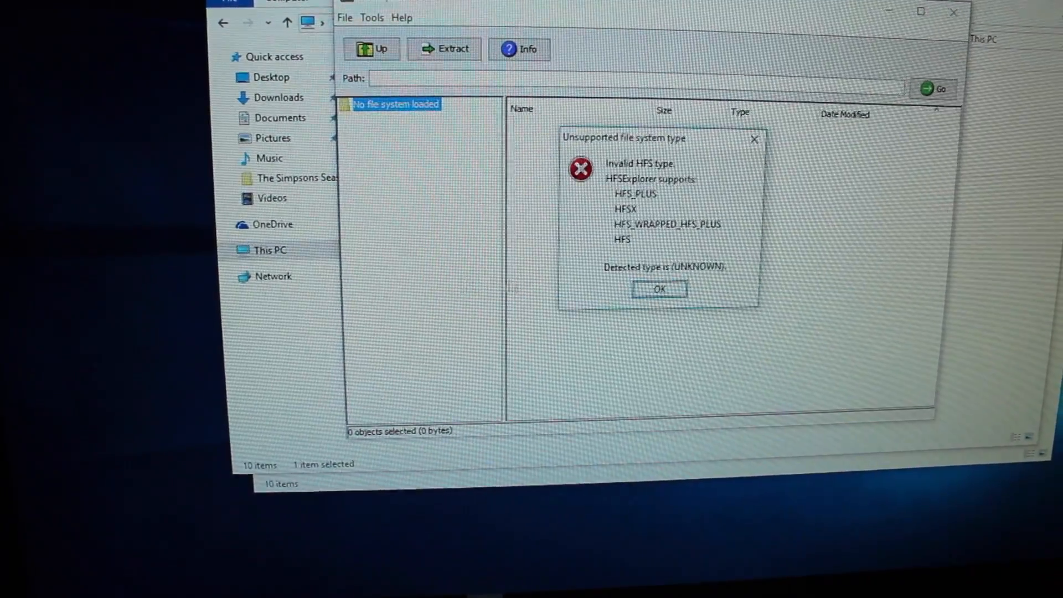
click(658, 288)
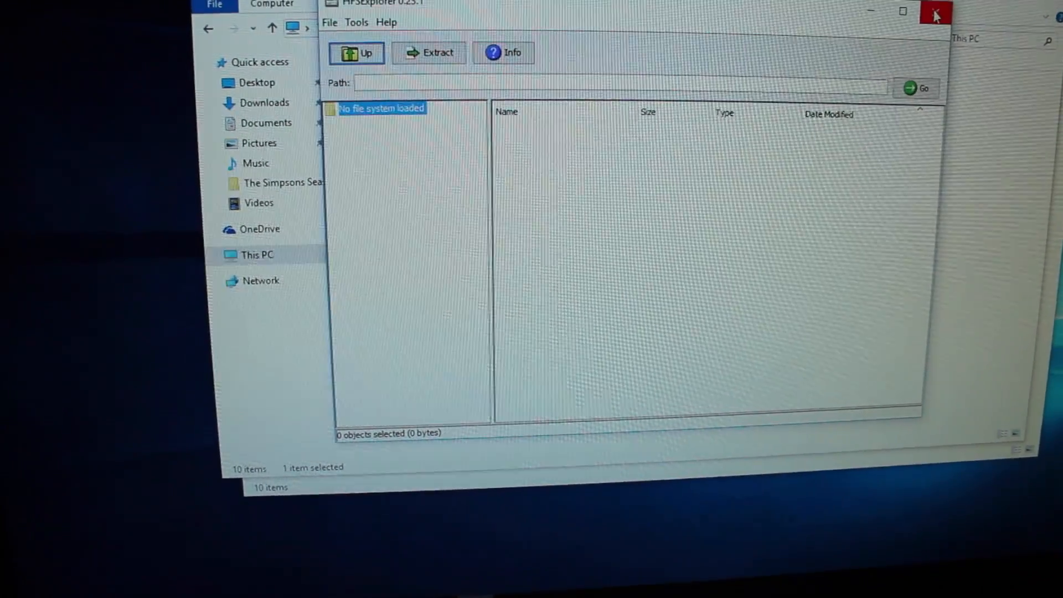
click(936, 12)
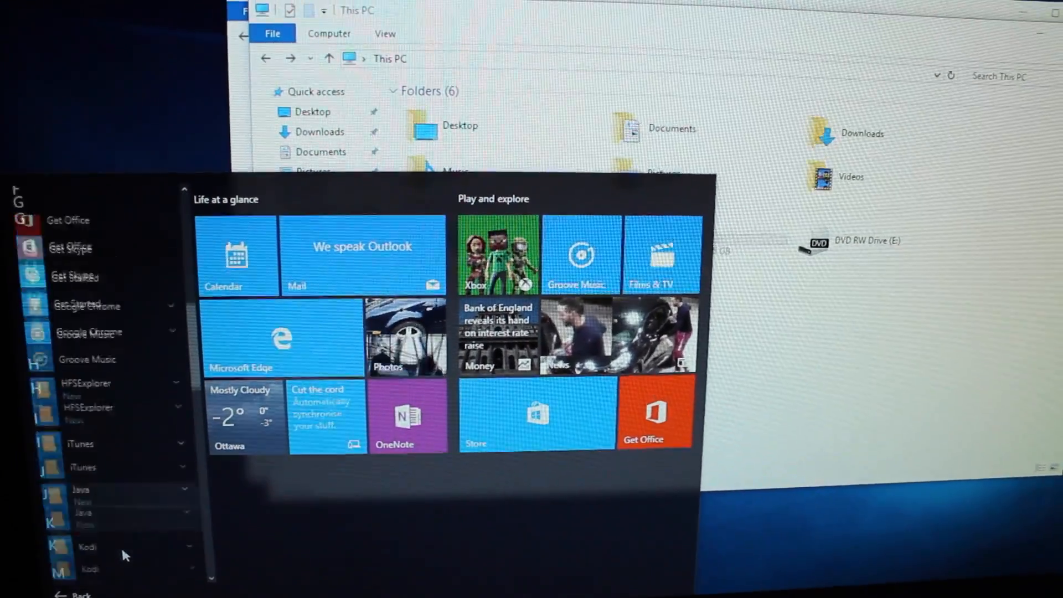
scroll(down, 3)
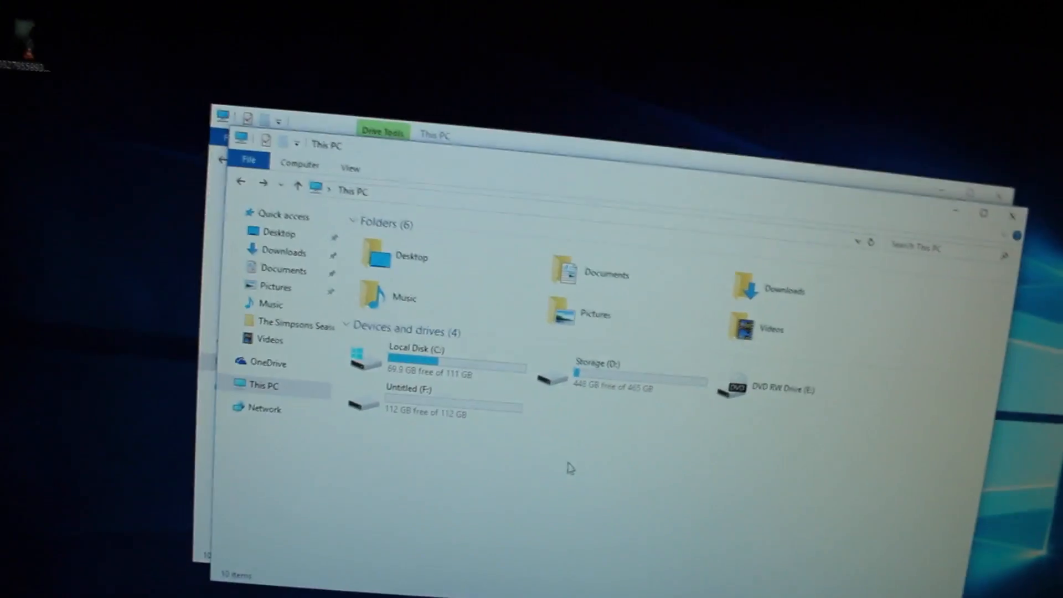
Quick-format Untitled (F:) as NTFS, confirming the data-loss warning and the completion message
right_click(383, 388)
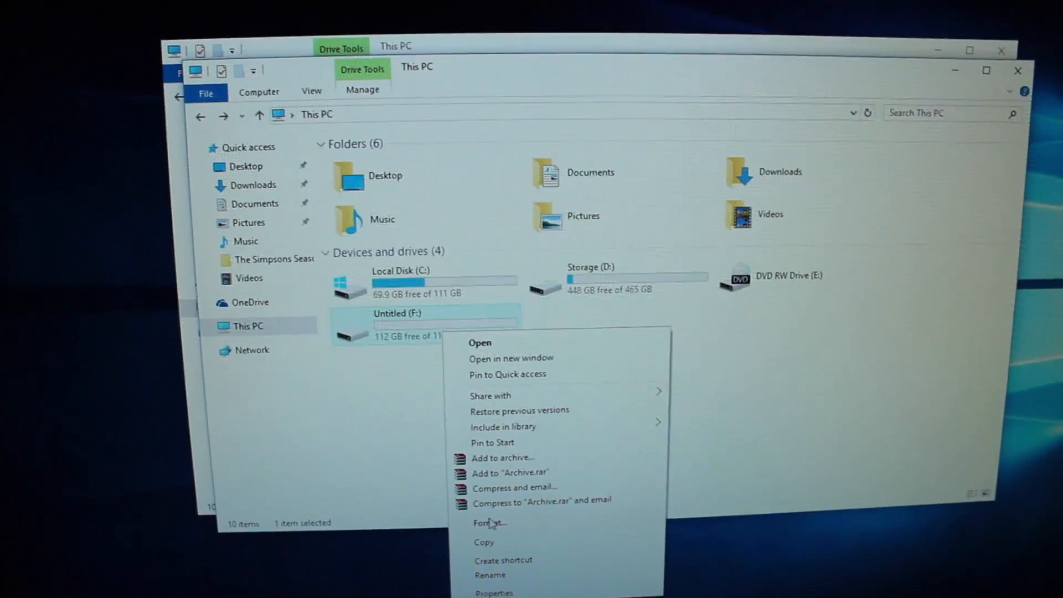
click(488, 522)
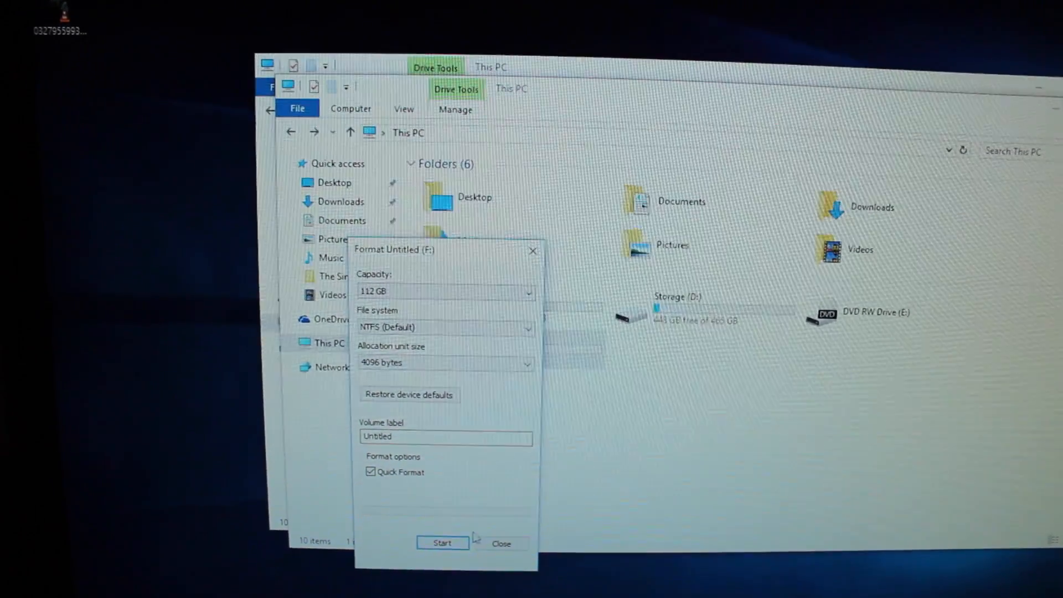
click(441, 543)
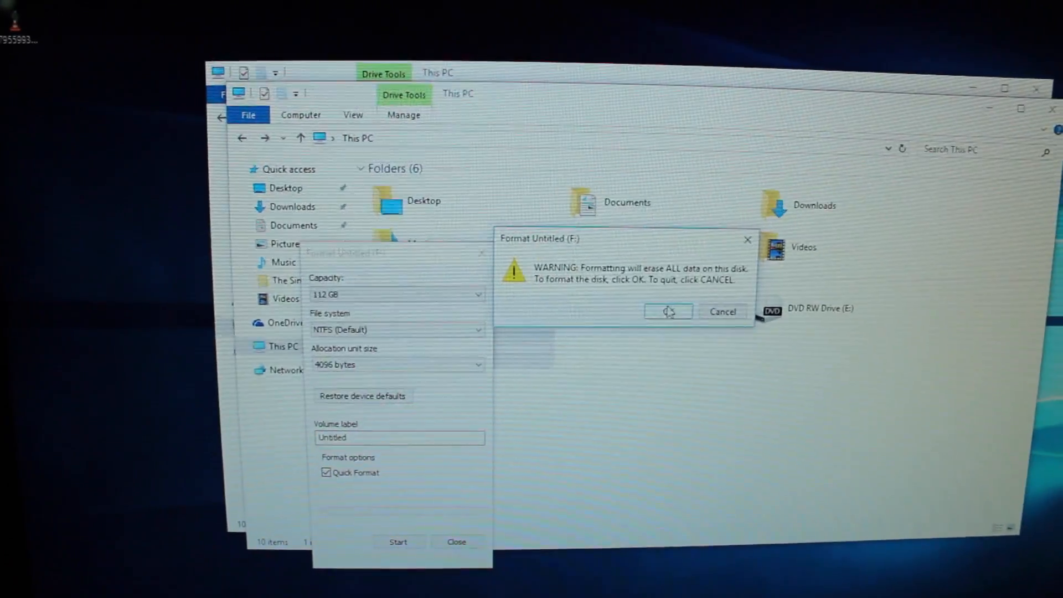
click(666, 311)
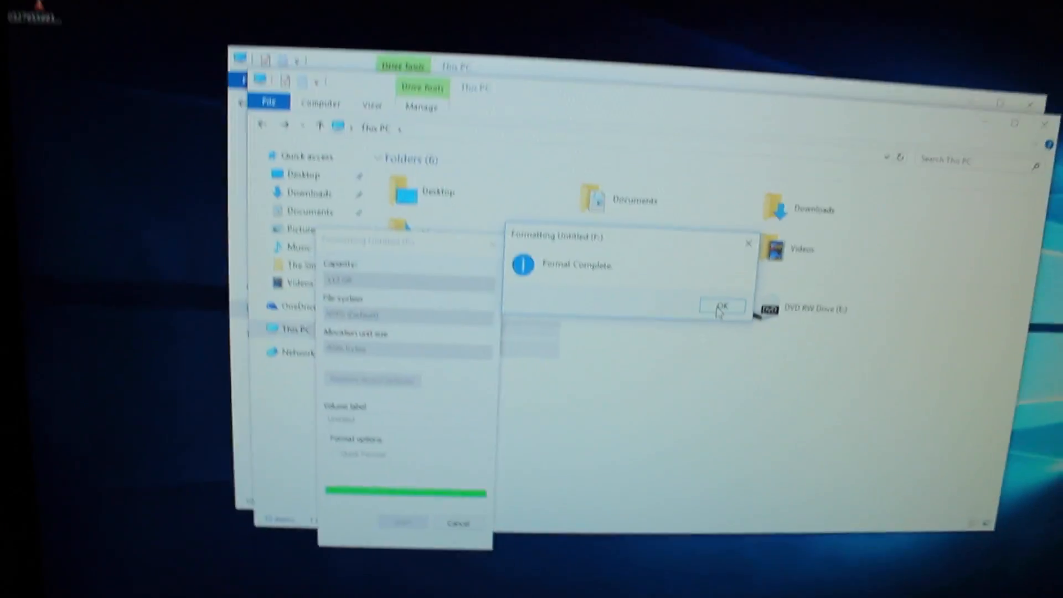
click(721, 307)
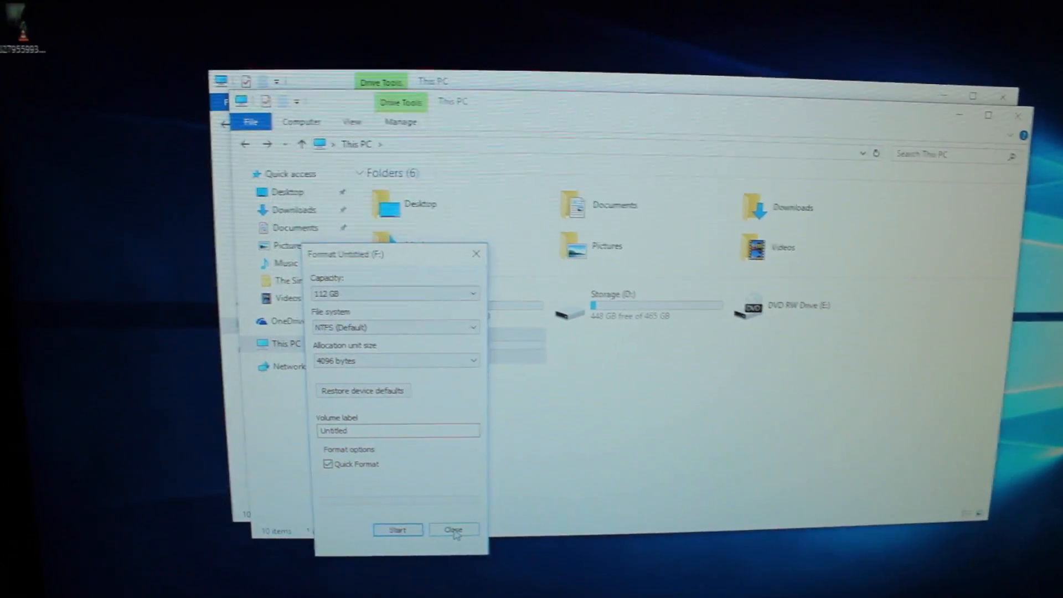
click(454, 530)
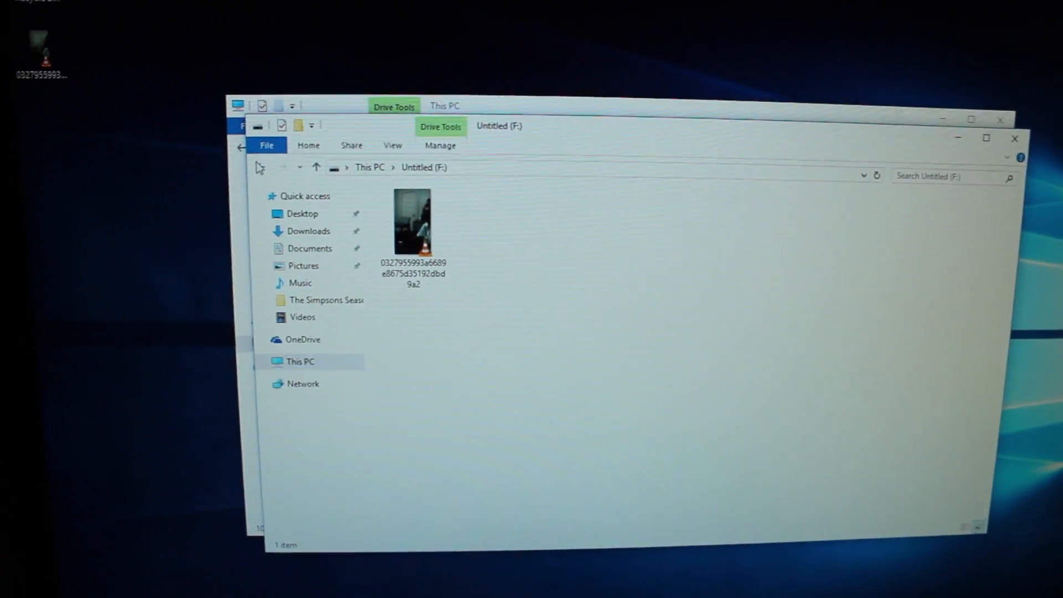
Run a second NTFS quick format on Untitled (F:) and acknowledge Format Complete
right_click(444, 345)
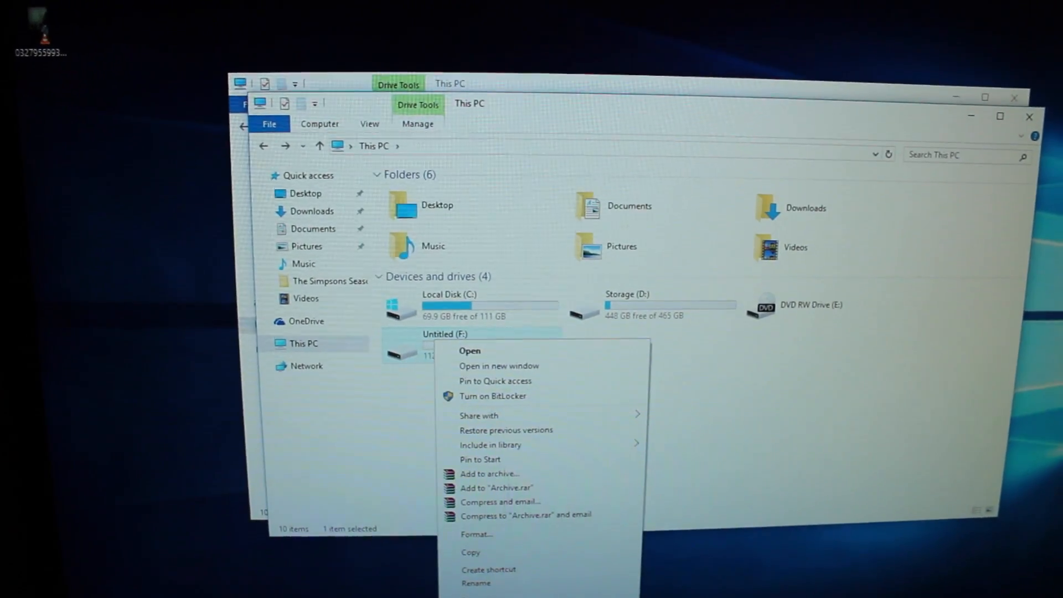
click(476, 534)
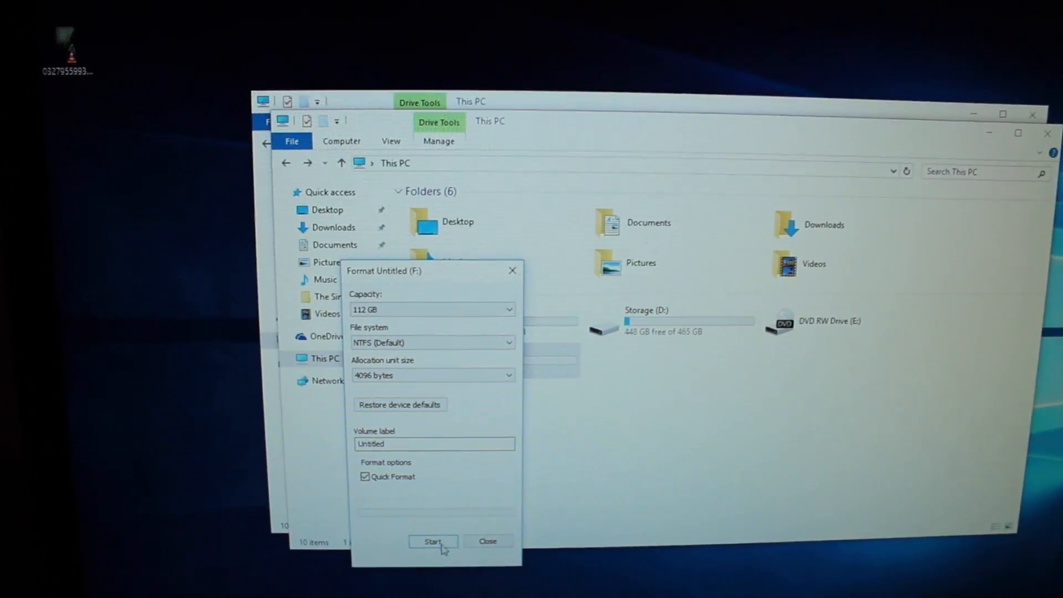
click(433, 541)
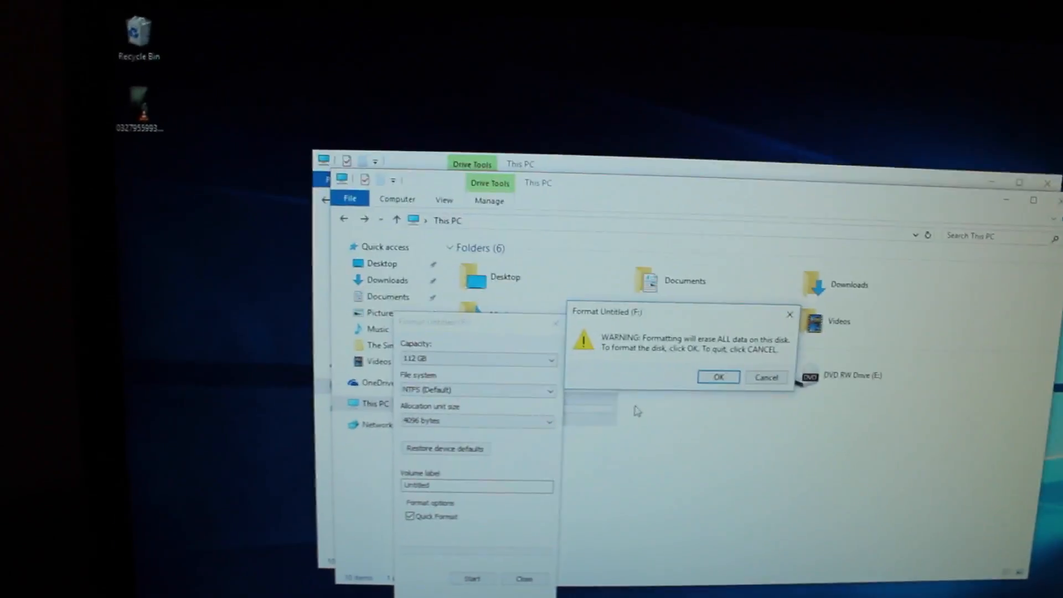
click(717, 376)
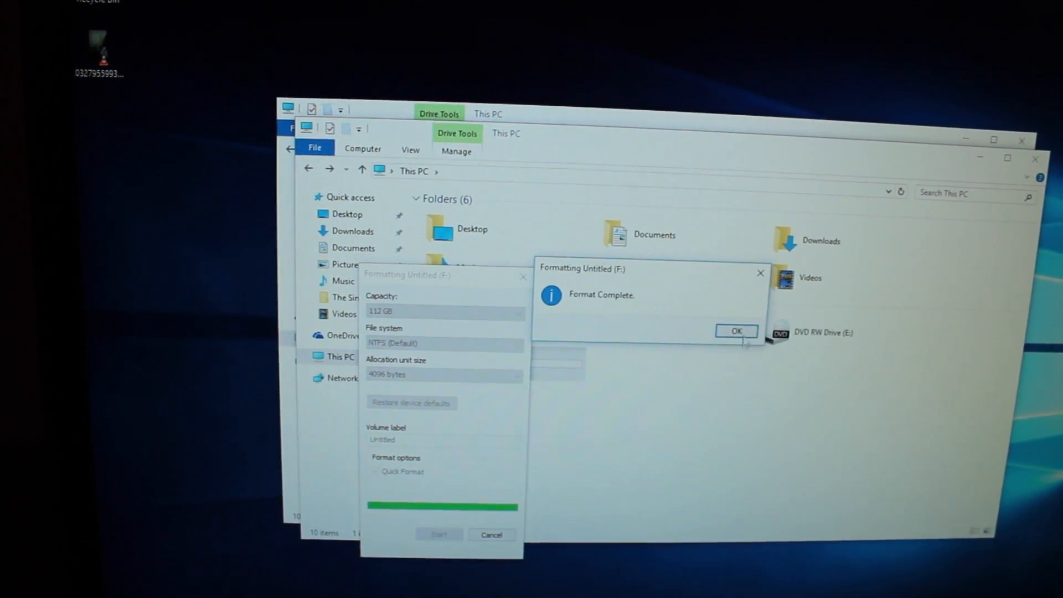
click(736, 331)
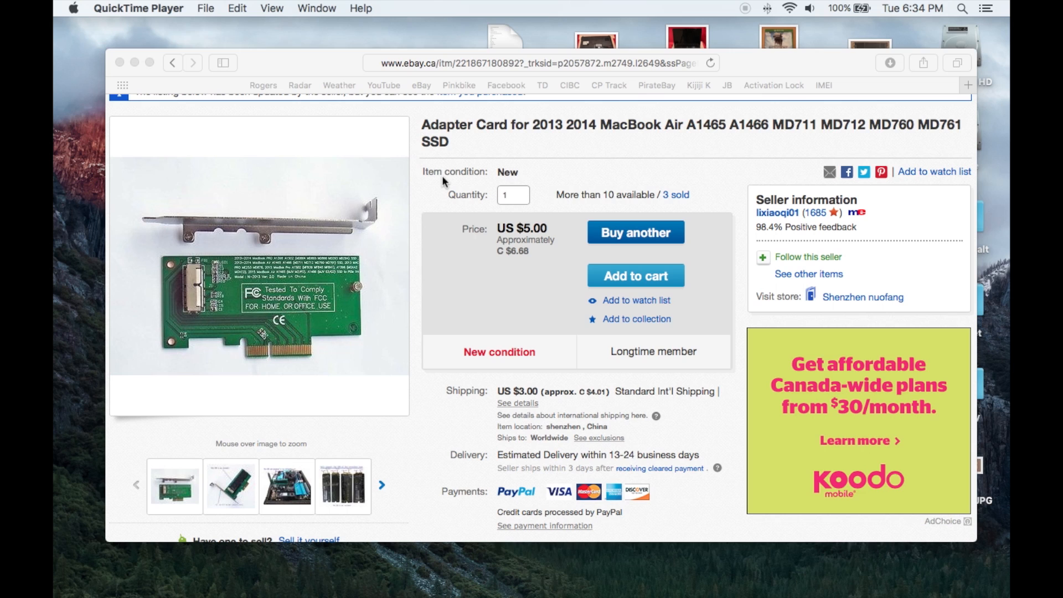
mouse_move(342, 169)
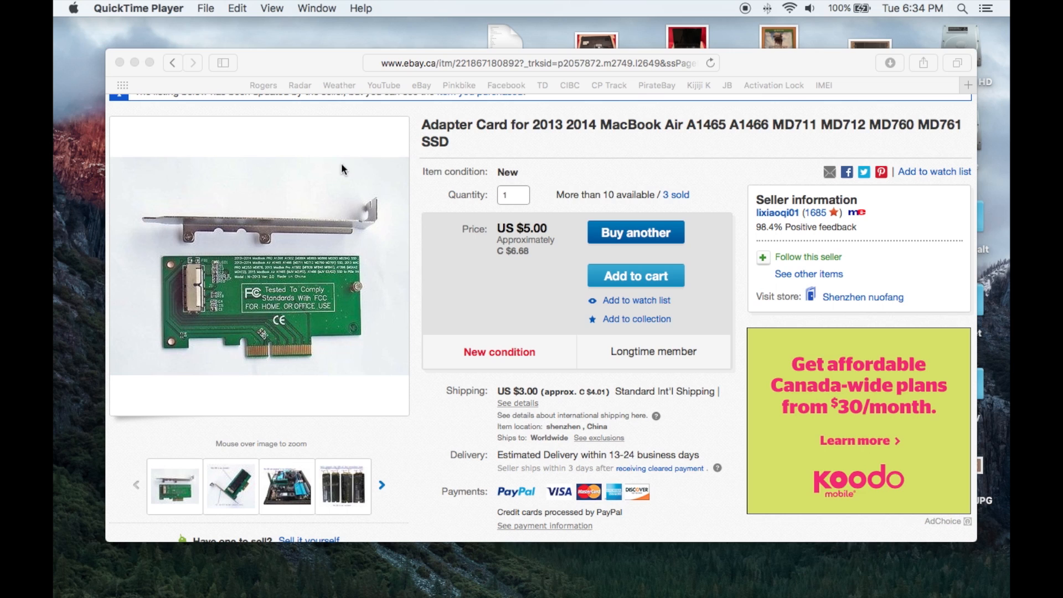
mouse_move(377, 278)
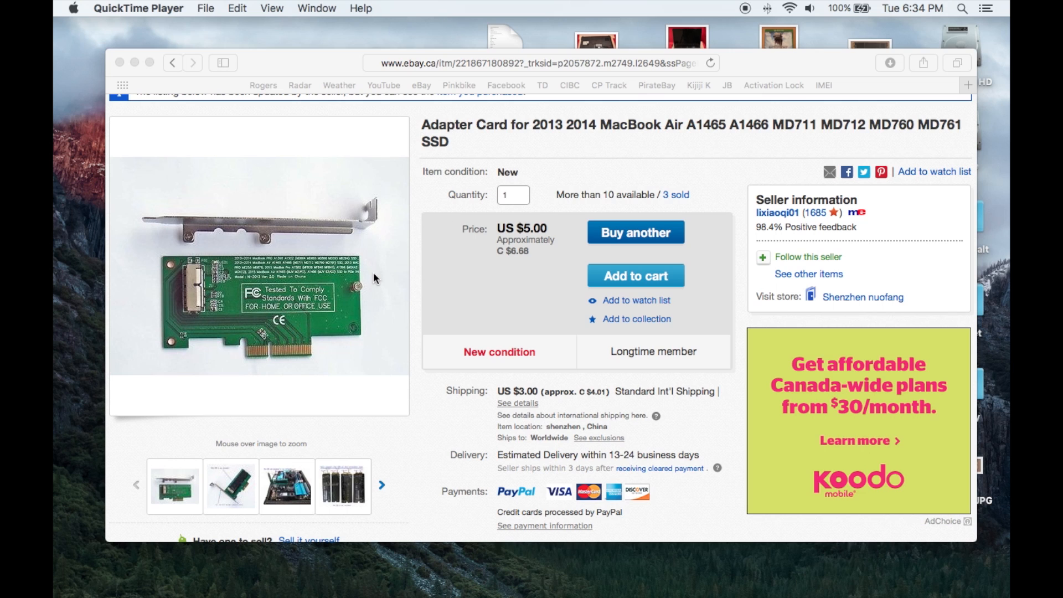
mouse_move(775, 212)
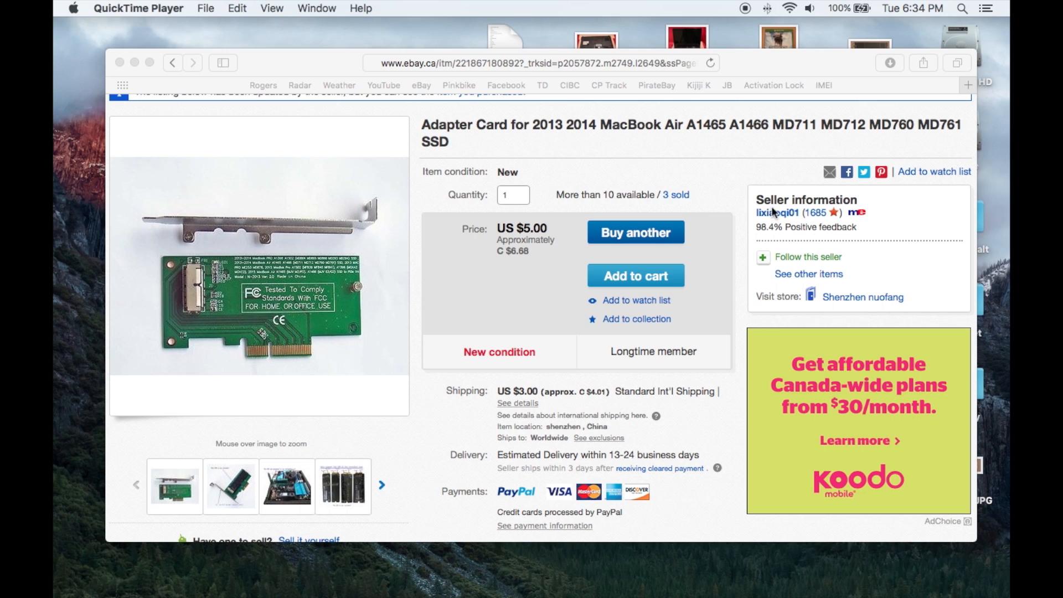
mouse_move(437, 139)
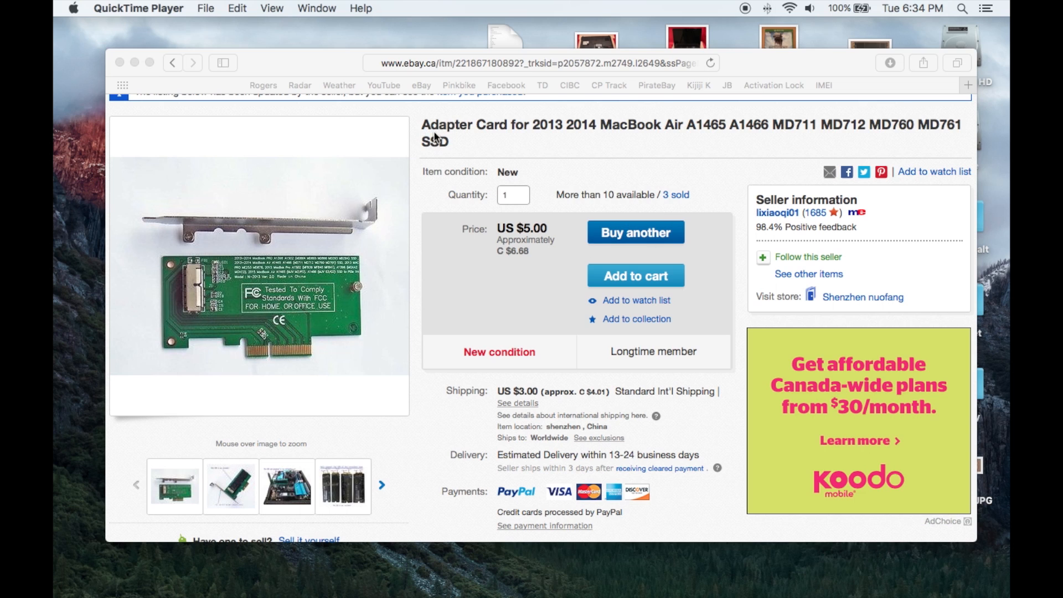
Highlight model A1465 in the title, then show the fourth image of supported SSD interface types
double_click(705, 125)
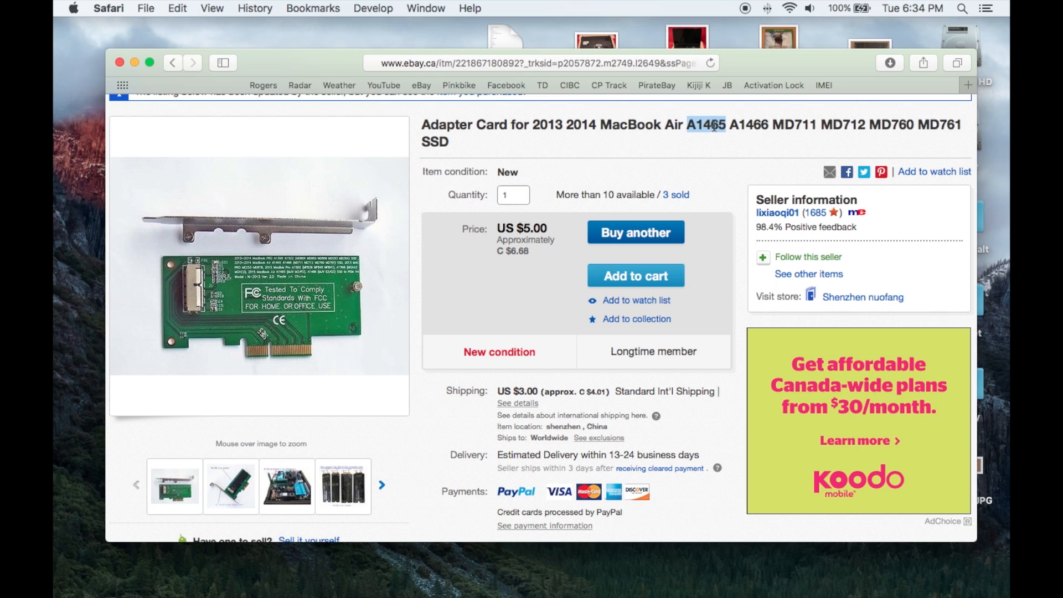
click(502, 140)
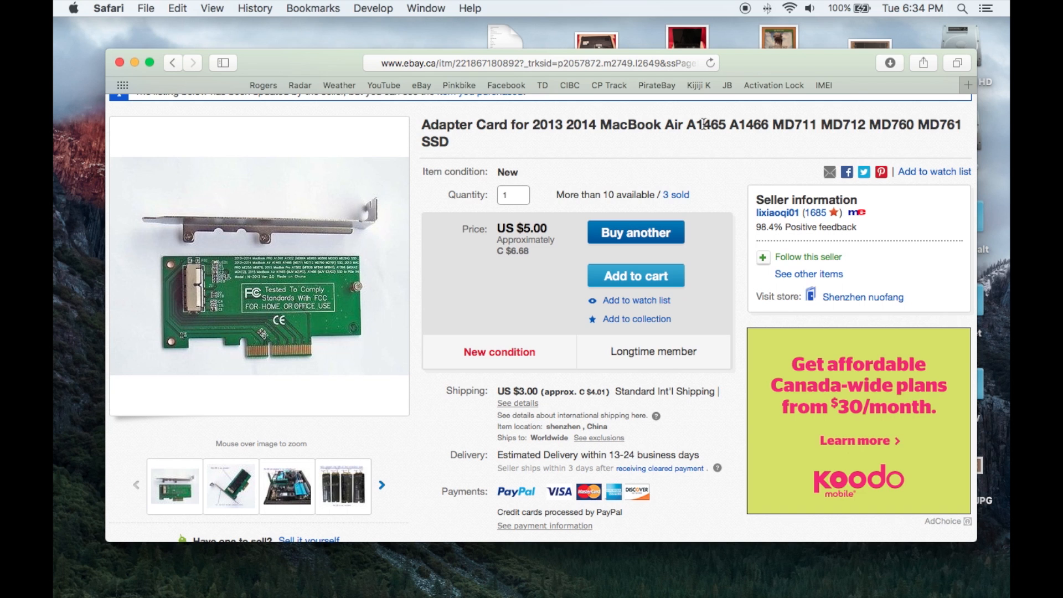
click(342, 485)
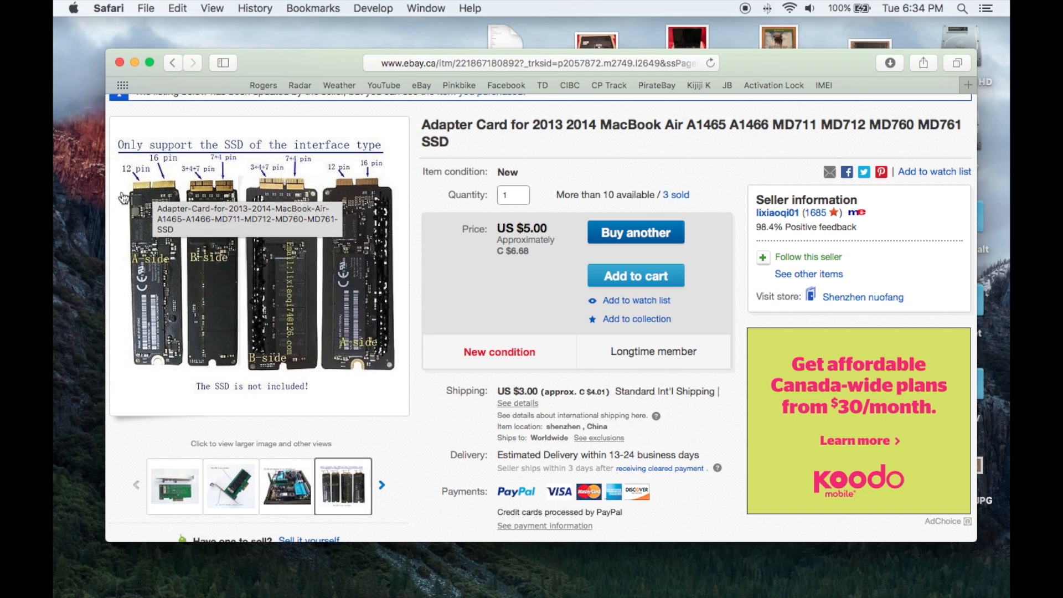
mouse_move(333, 200)
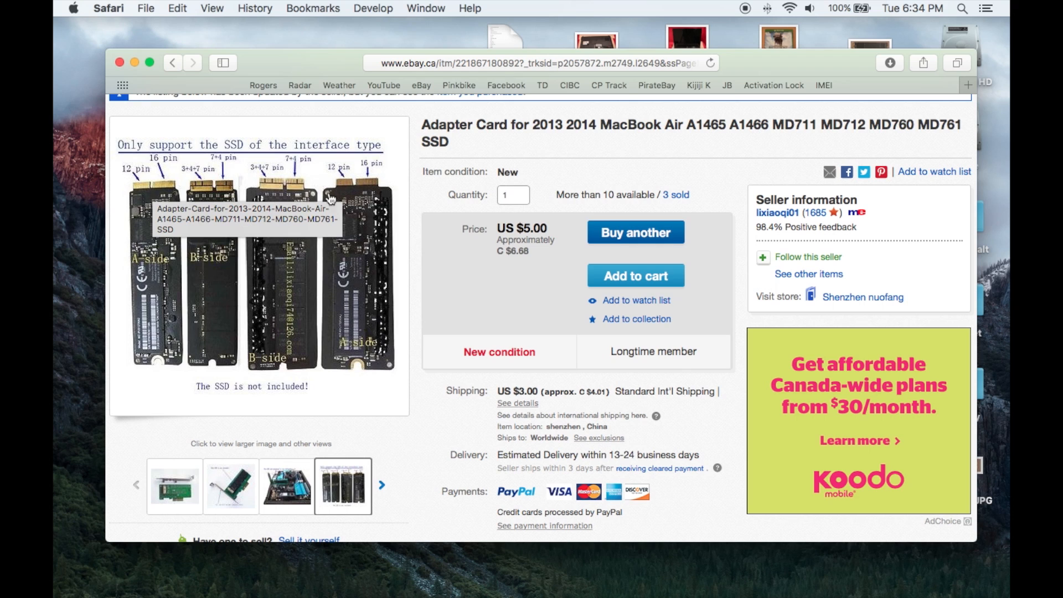